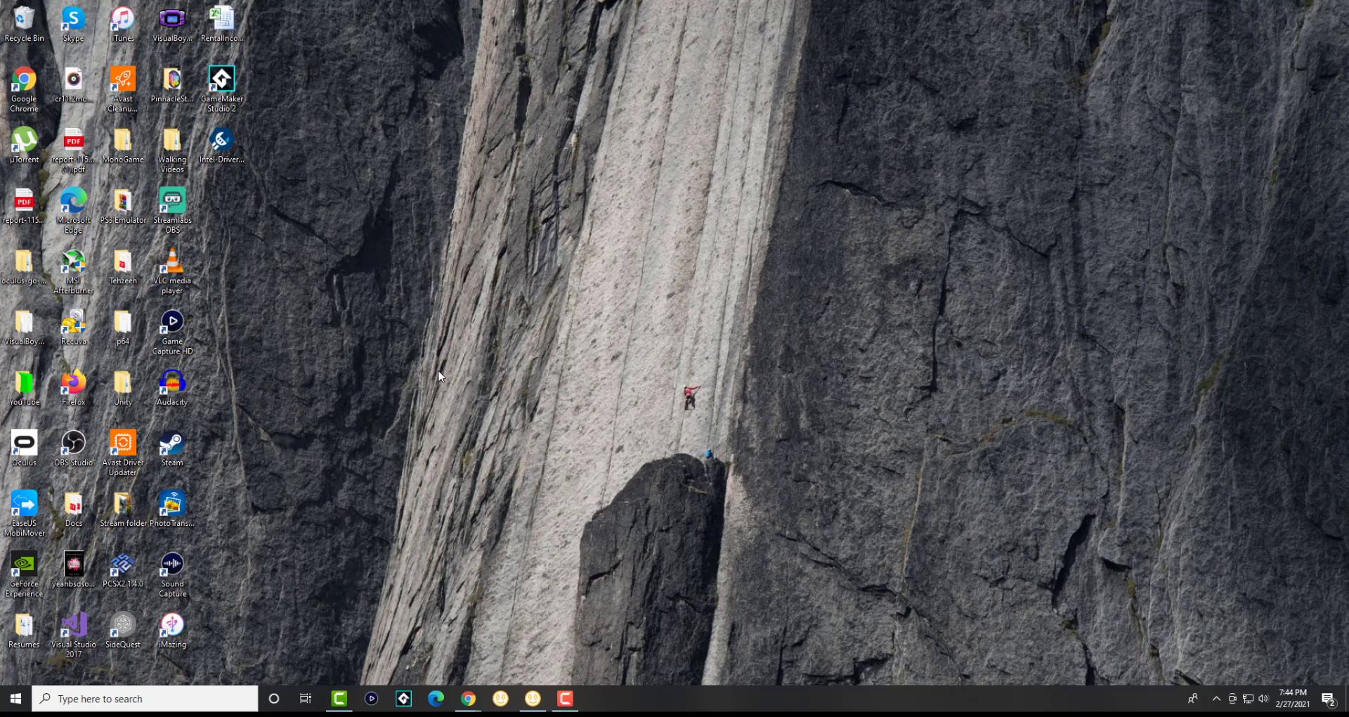
pyautogui.moveTo(400, 329)
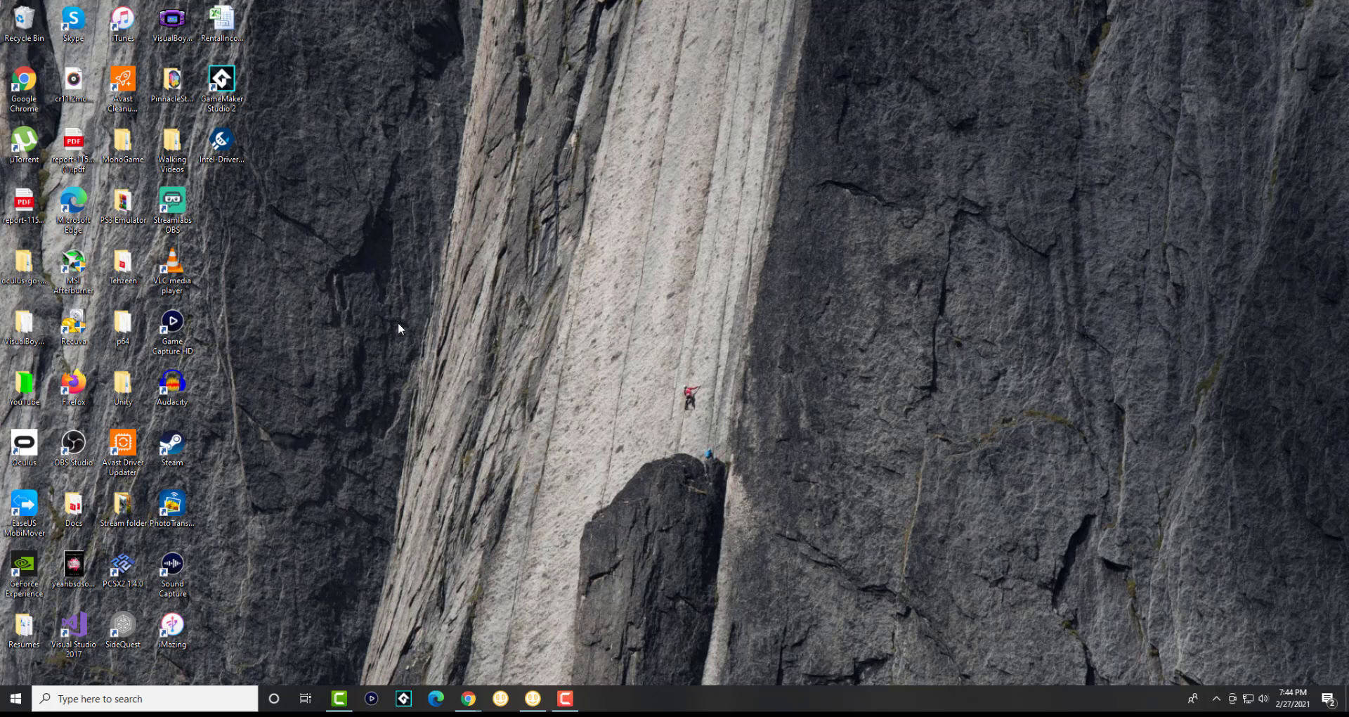
# Step: Open Local Disk (C:) in File Explorer and tick Hidden items in the View settings
pyautogui.click(596, 700)
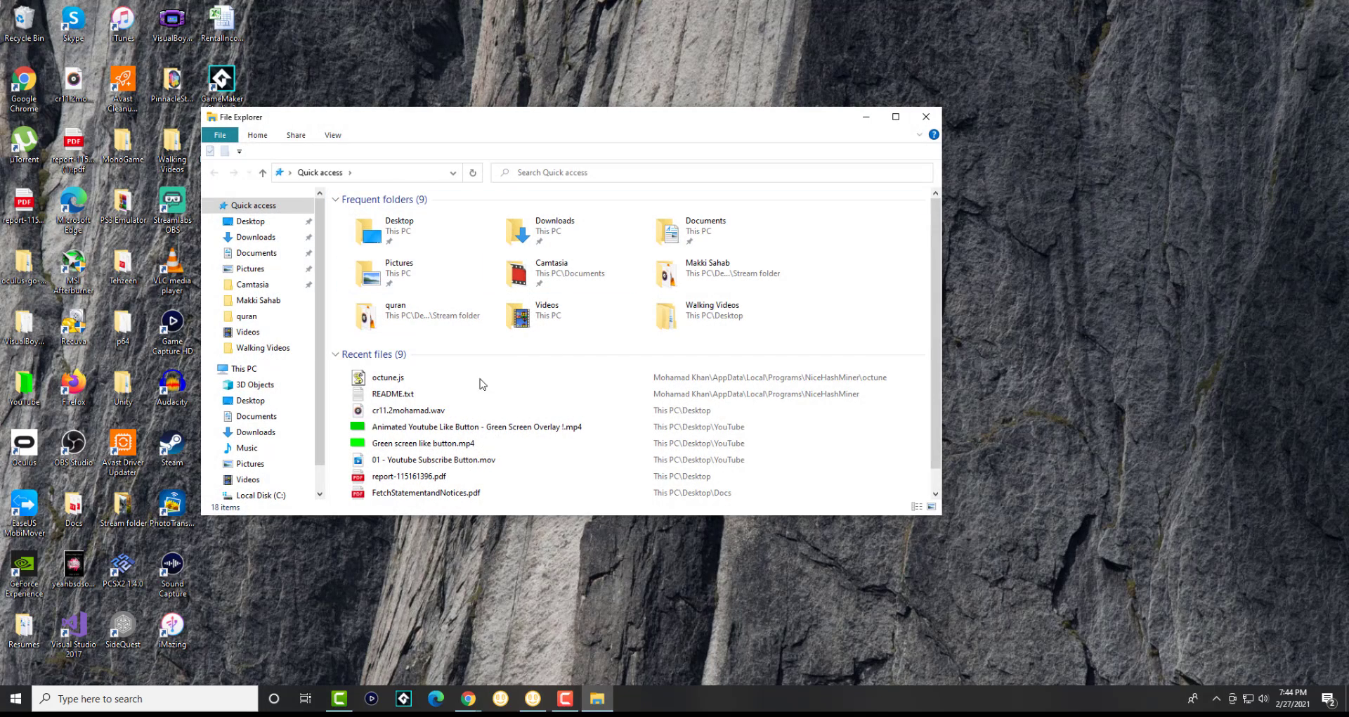
pyautogui.moveTo(563, 414)
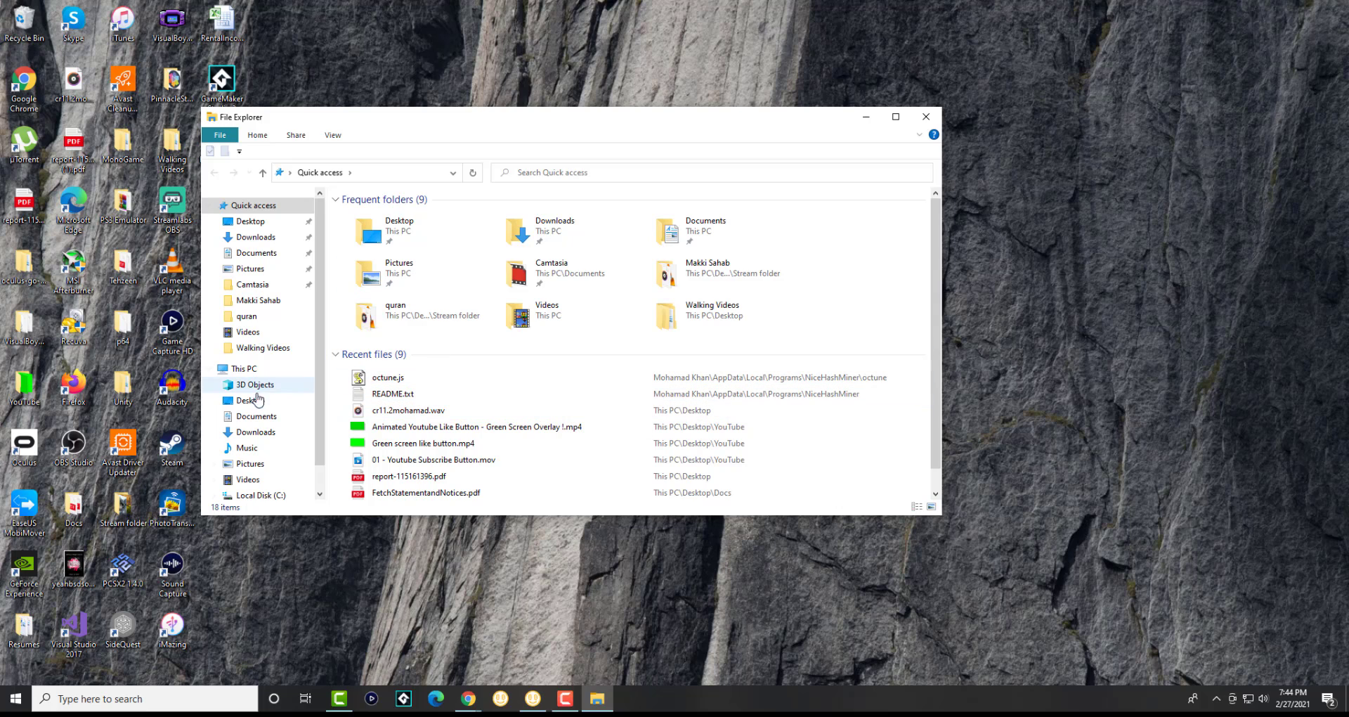
pyautogui.click(241, 369)
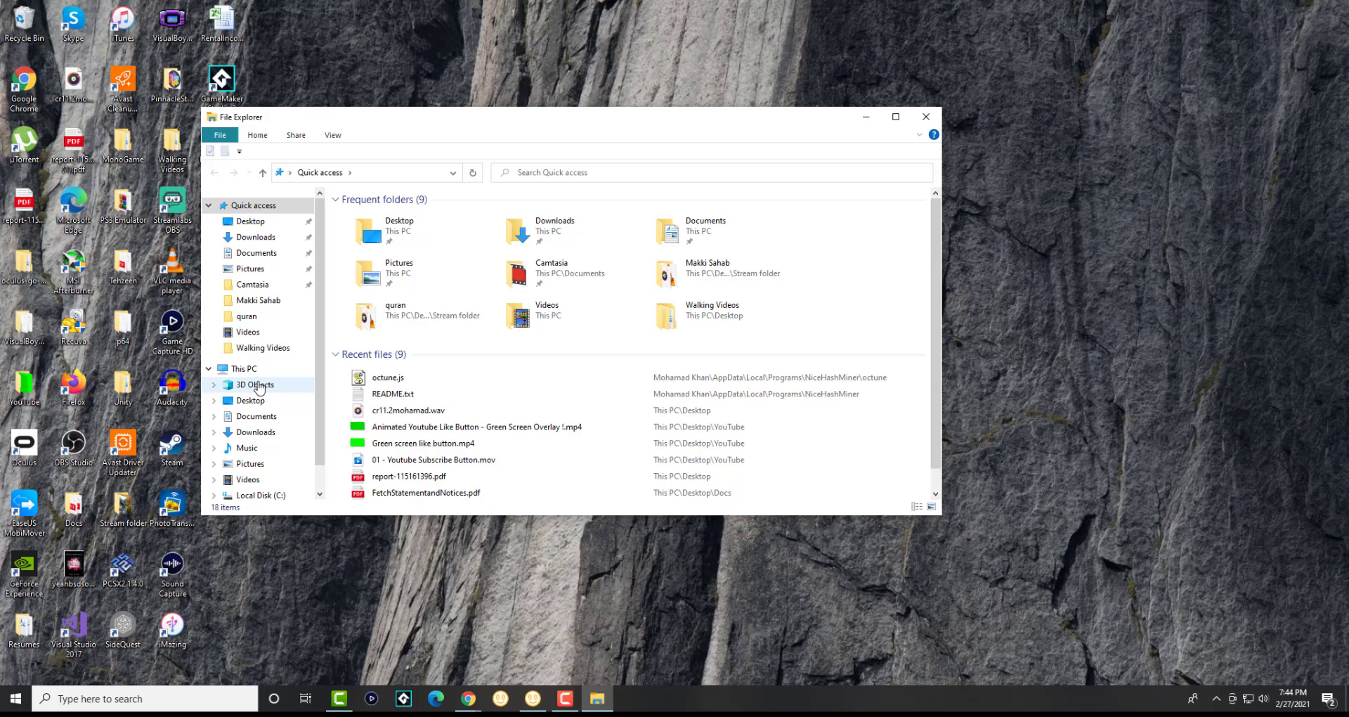
pyautogui.moveTo(270, 466)
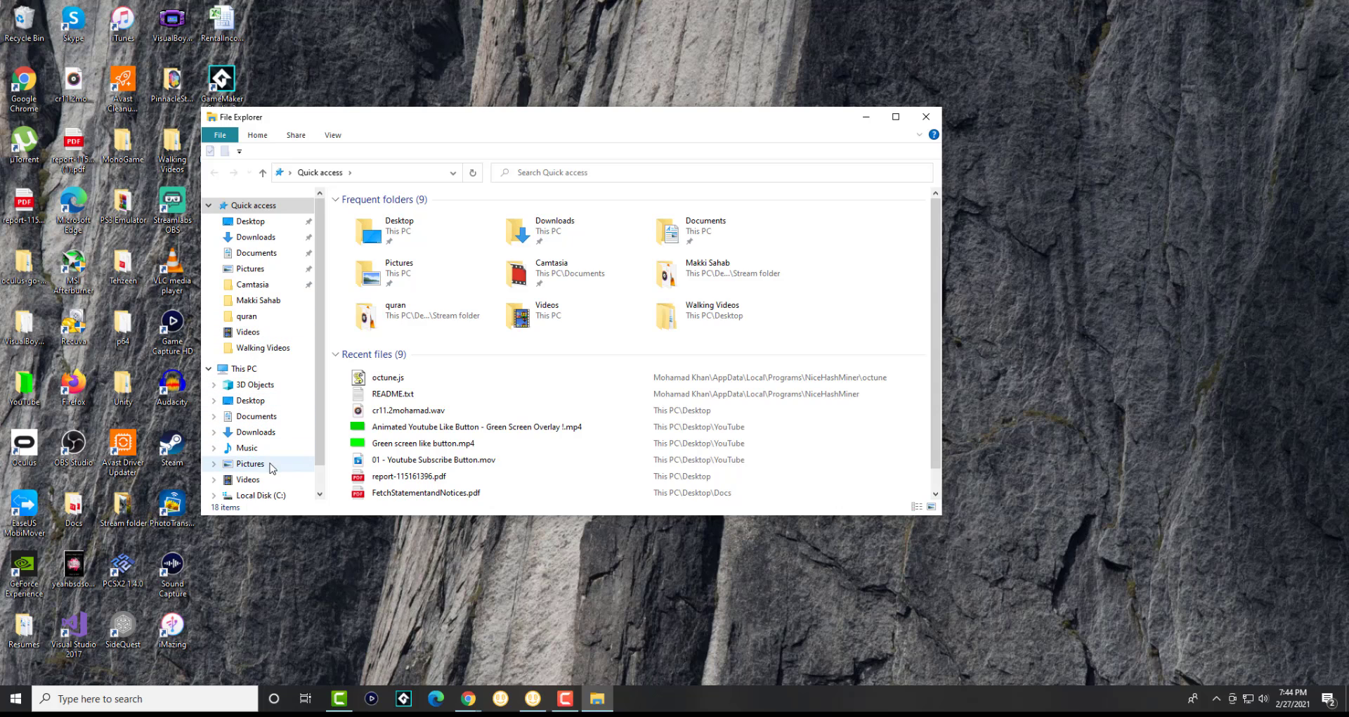
pyautogui.click(259, 495)
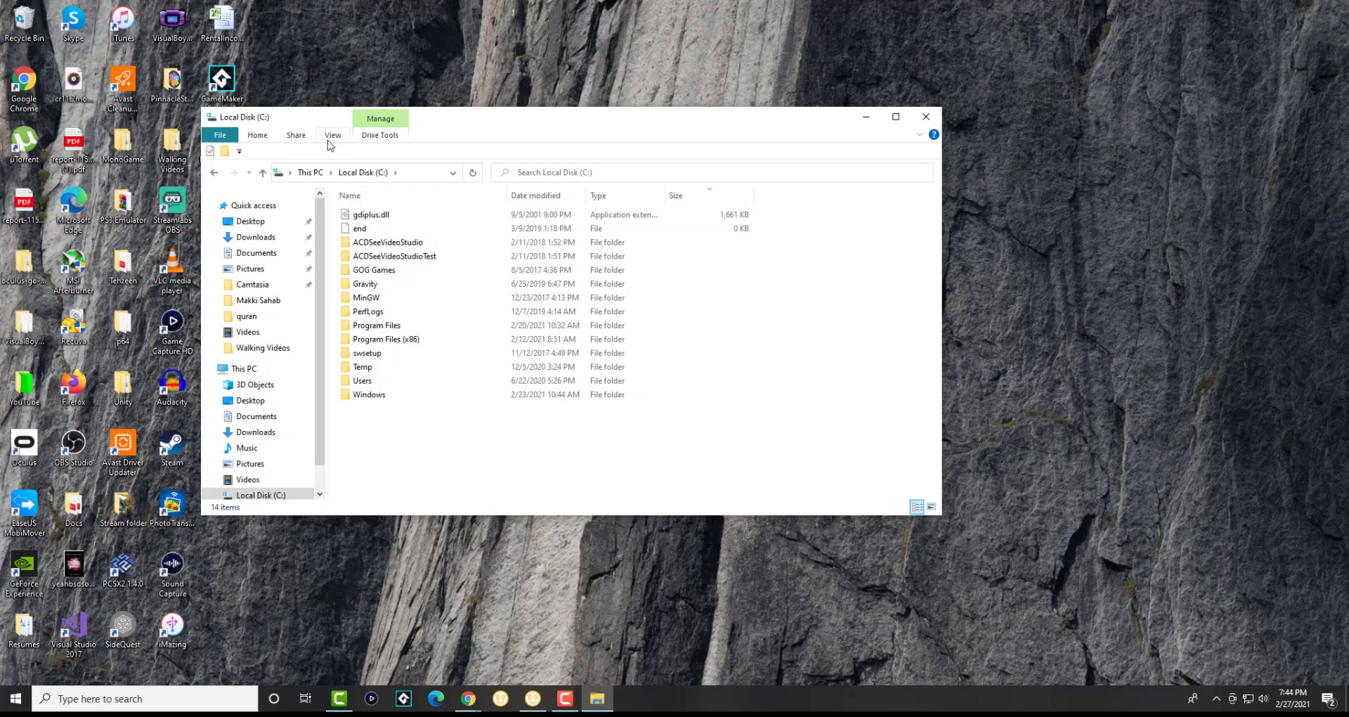
pyautogui.click(332, 135)
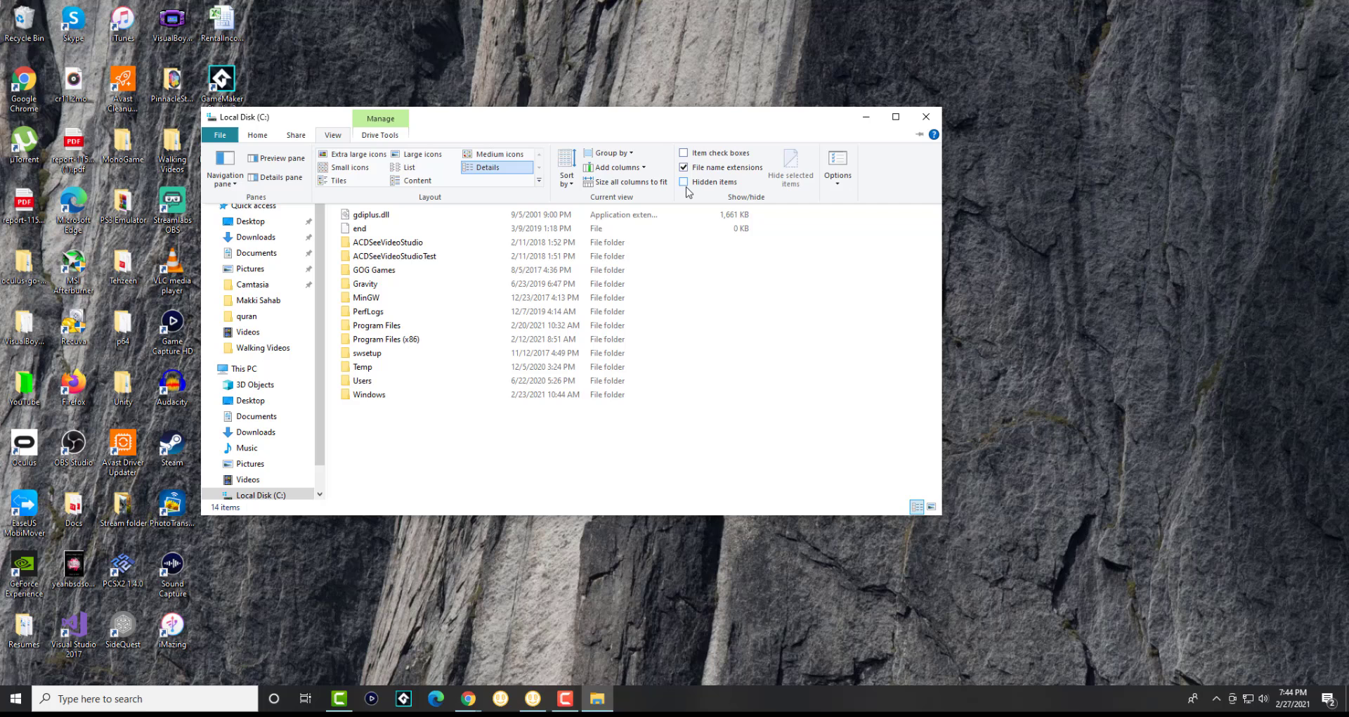
pyautogui.moveTo(693, 191)
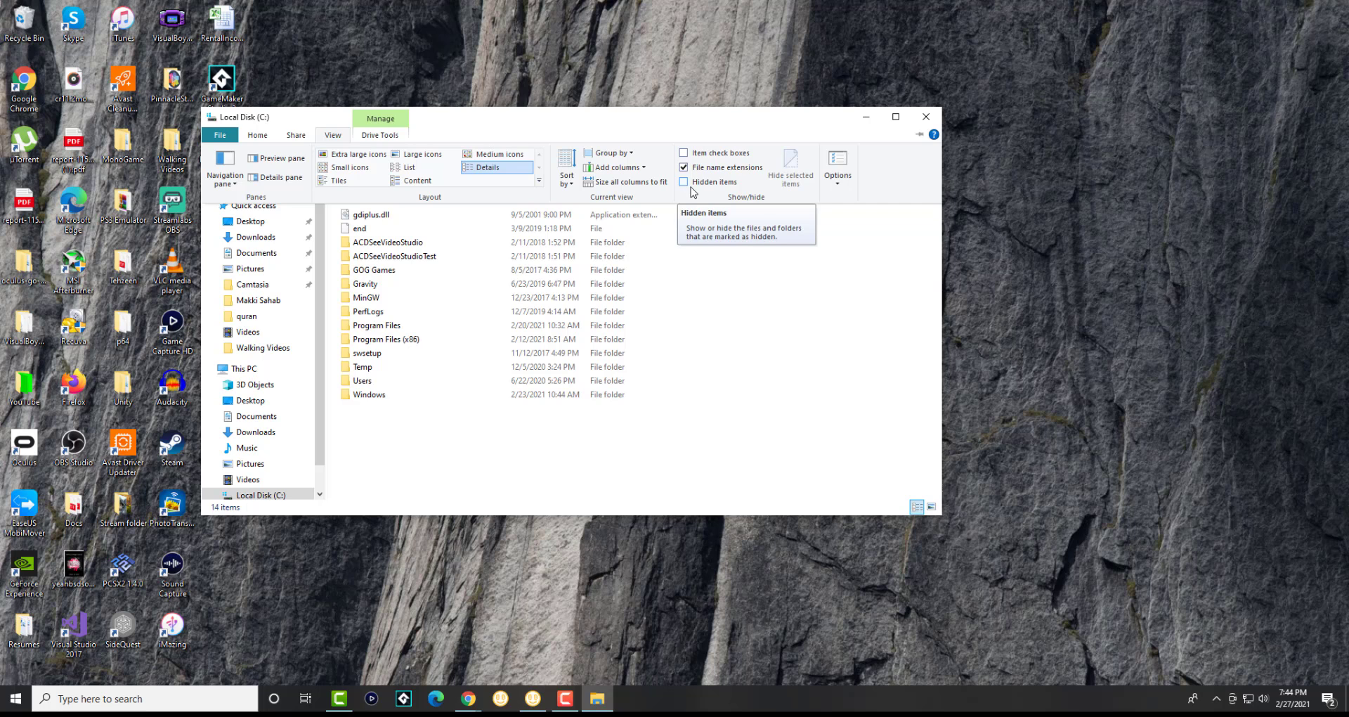
pyautogui.click(683, 182)
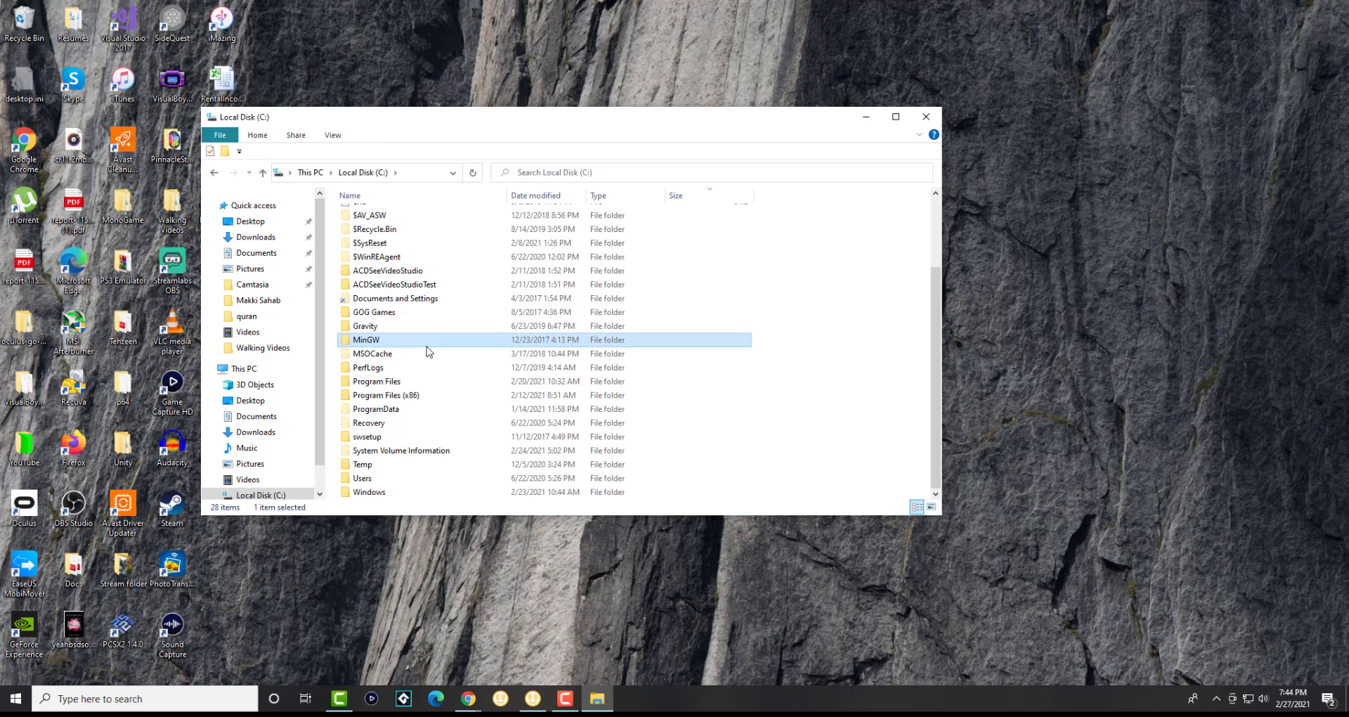
# Step: Select the revealed folders $WinREAgent, System Volume Information and GOG Games on C:
pyautogui.click(376, 257)
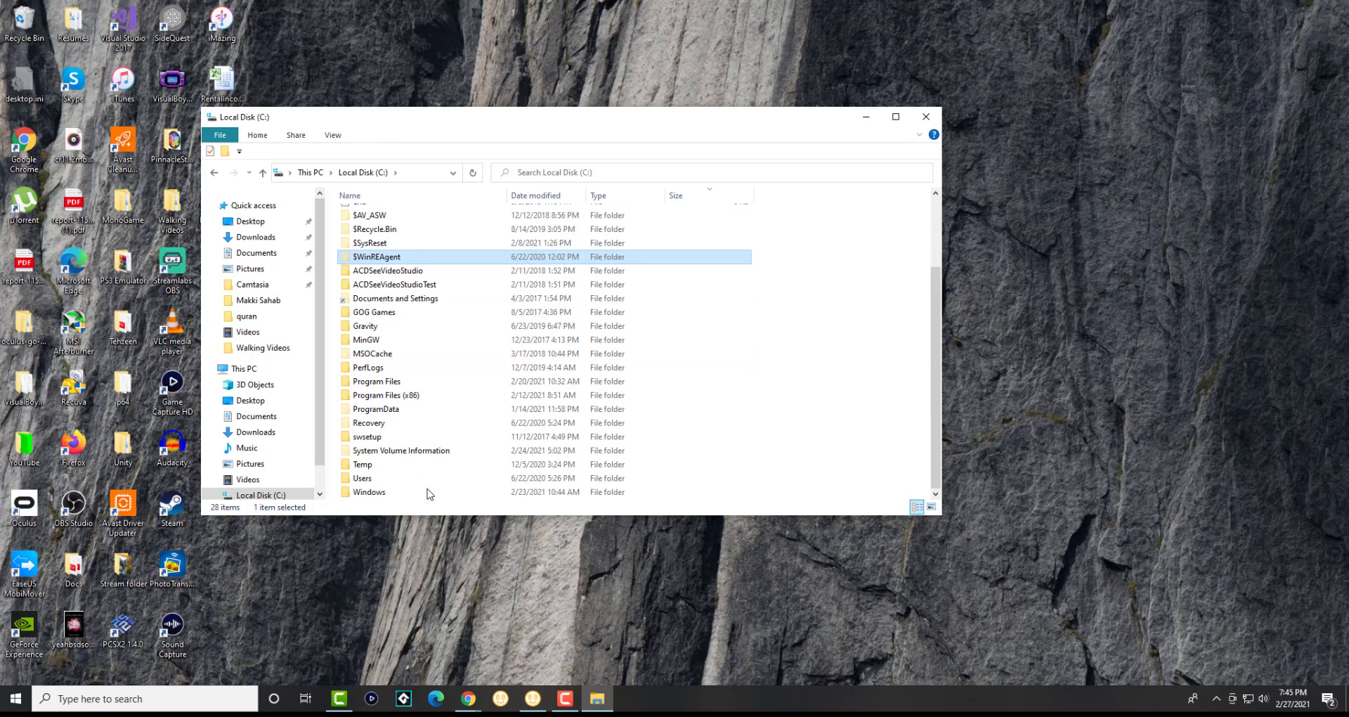
pyautogui.click(401, 450)
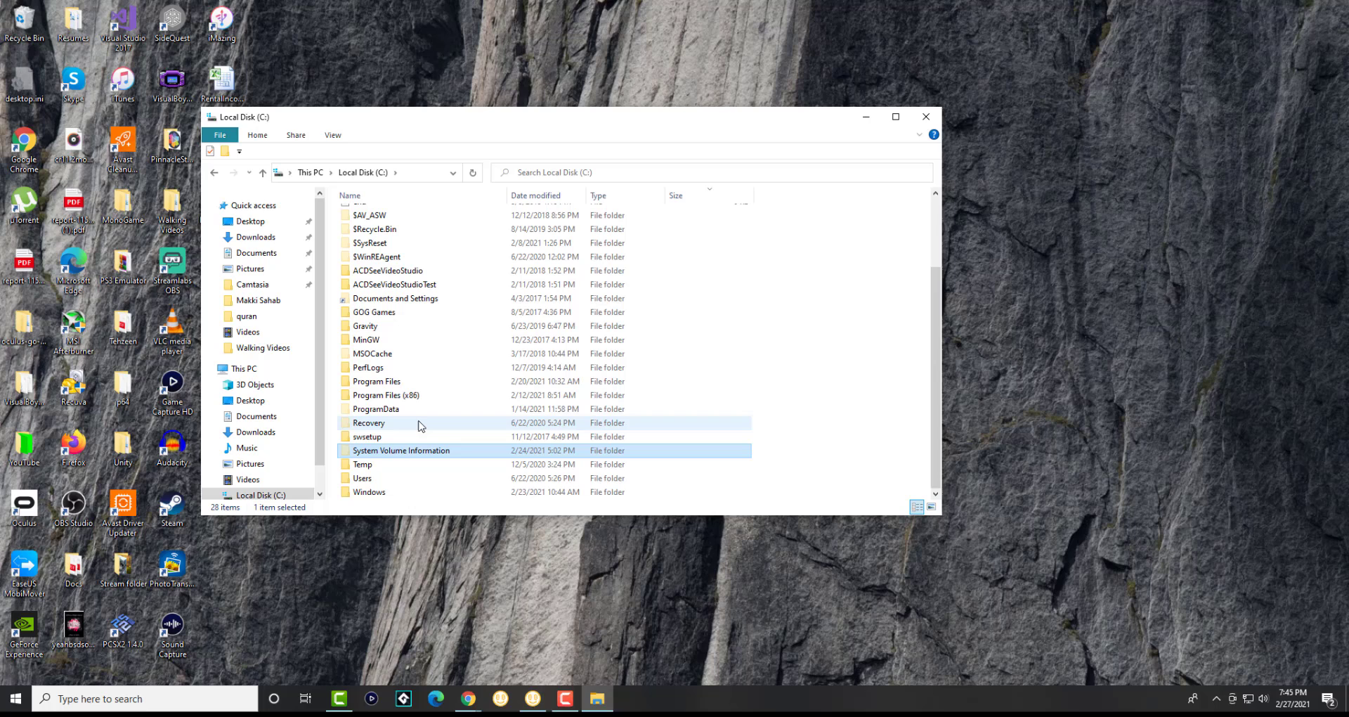
pyautogui.click(374, 312)
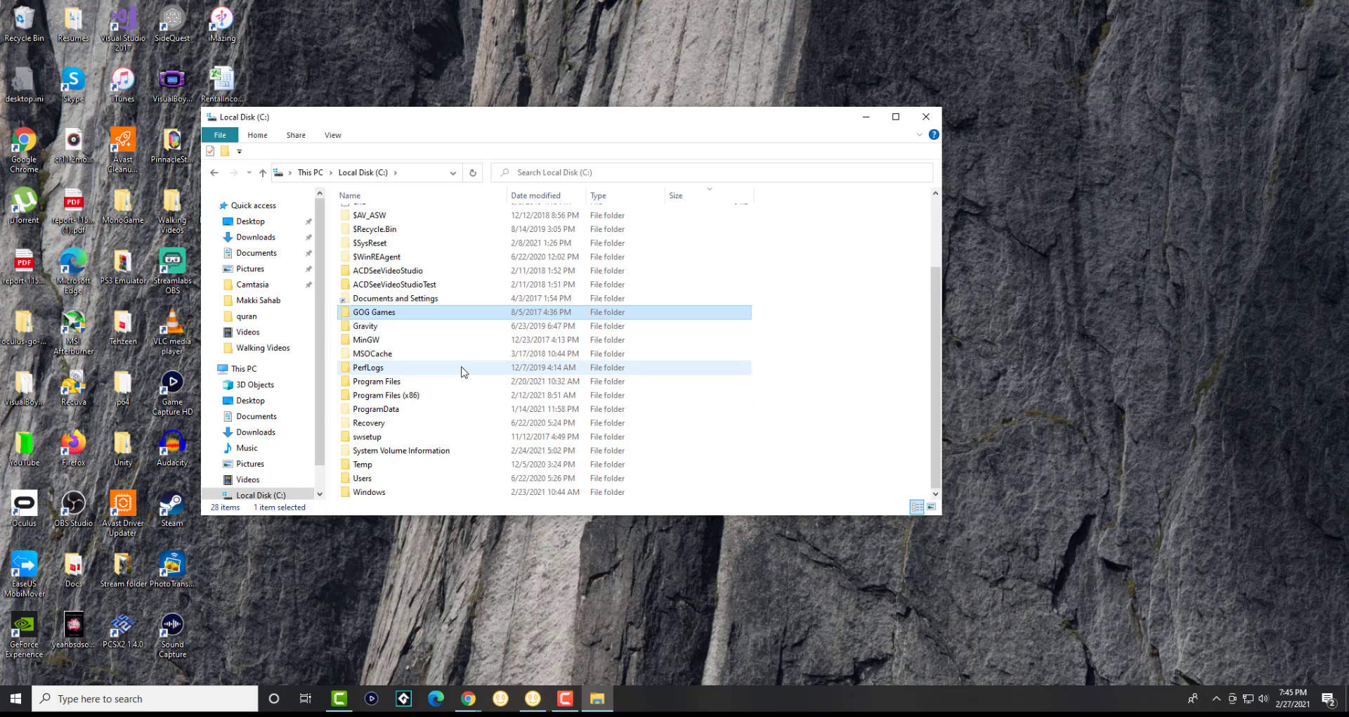
pyautogui.click(370, 243)
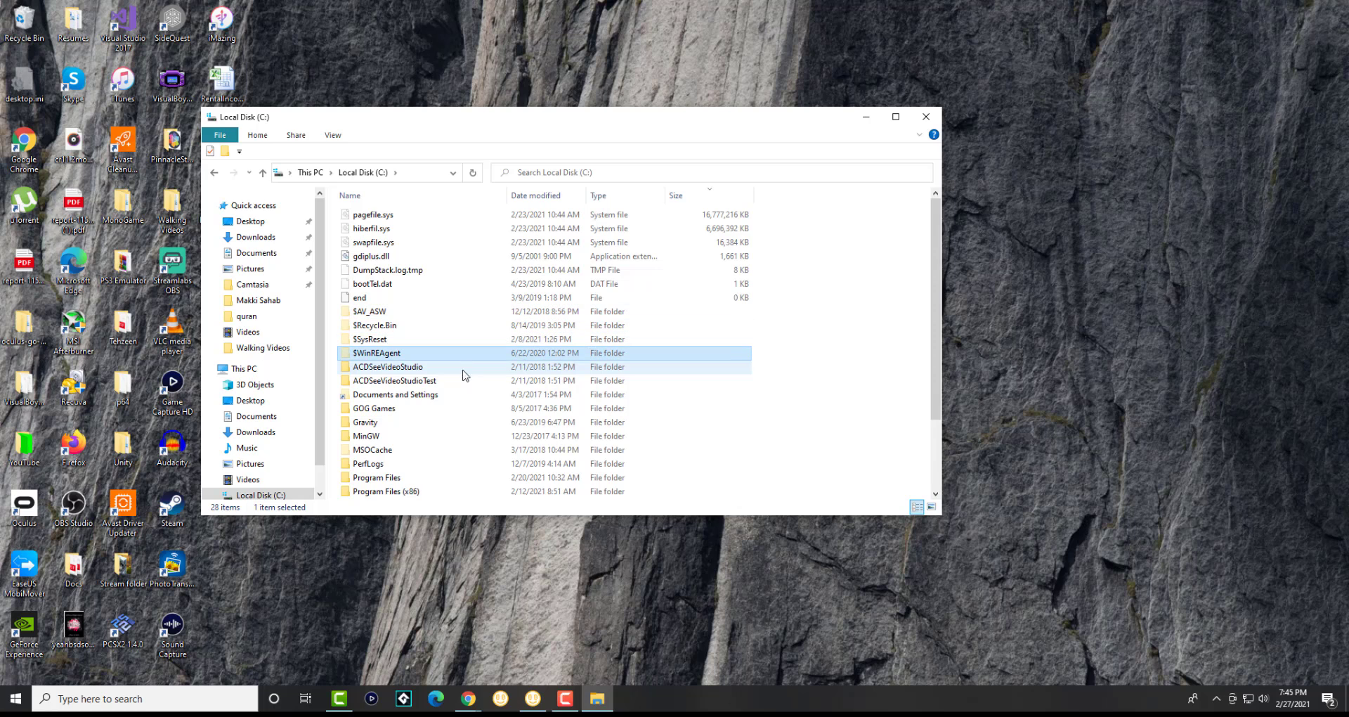
# Step: Scroll down the C: listing and open the hidden ProgramData folder
pyautogui.scroll(-3)
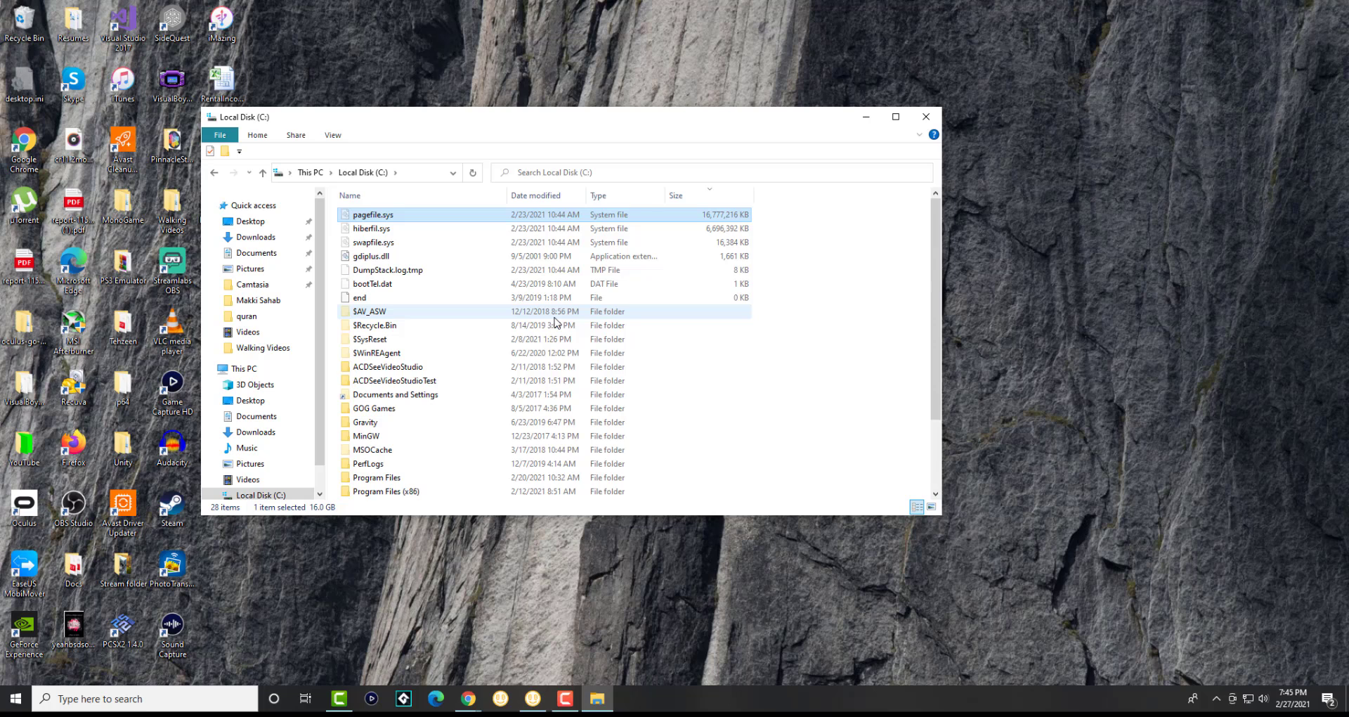
pyautogui.scroll(-3)
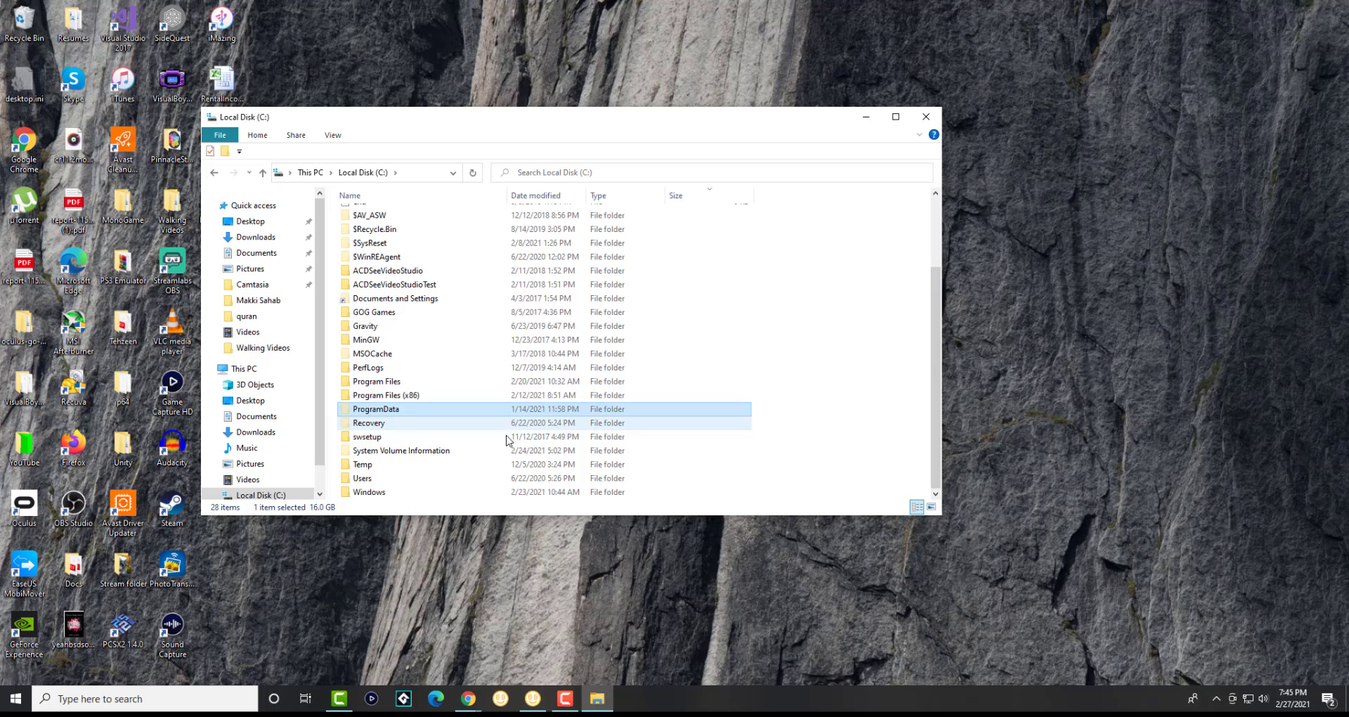
pyautogui.doubleClick(375, 409)
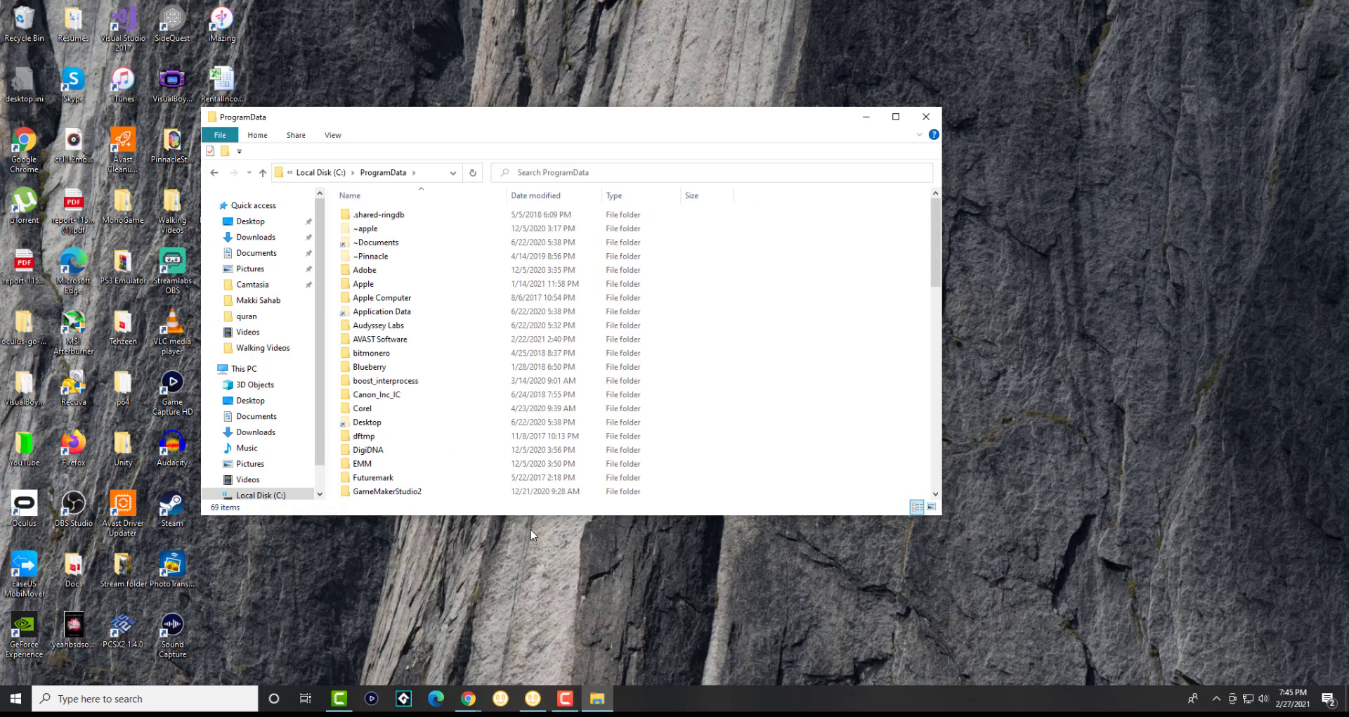
# Step: Scroll through the ProgramData folder's 69 items
pyautogui.scroll(-3)
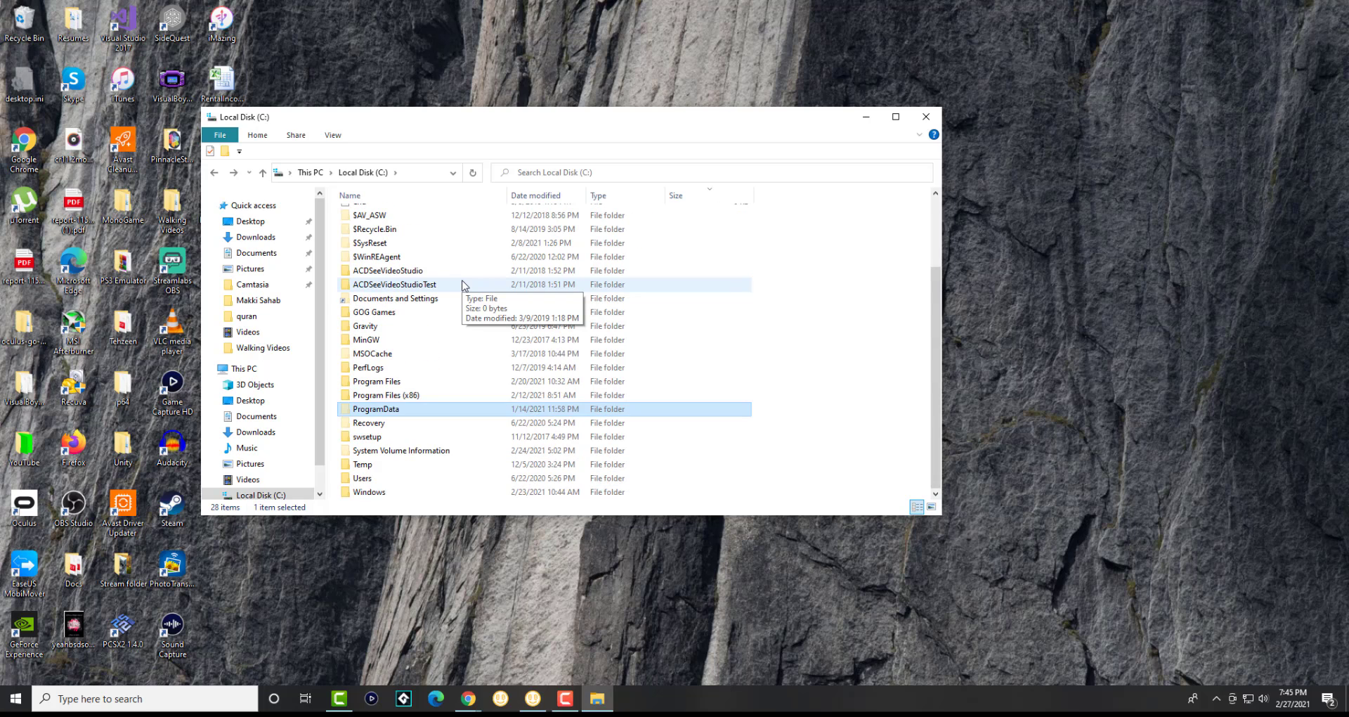
pyautogui.click(333, 134)
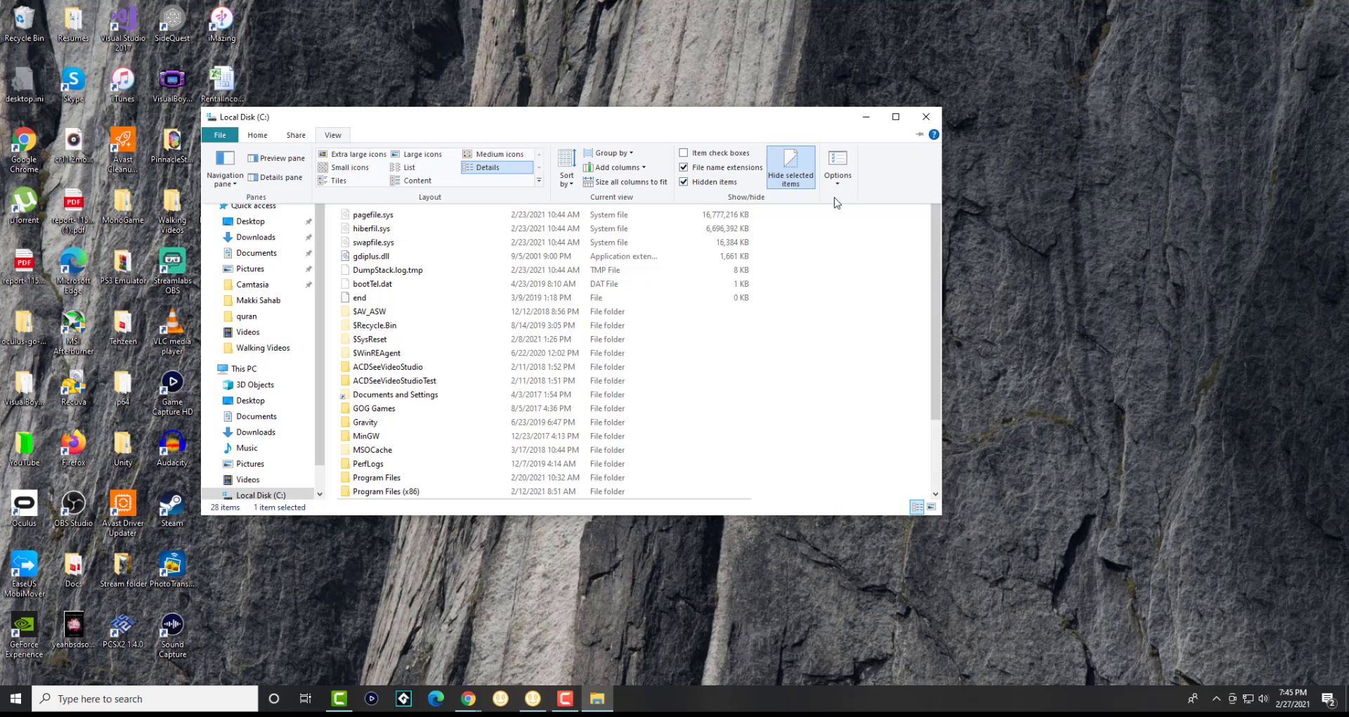
pyautogui.click(837, 165)
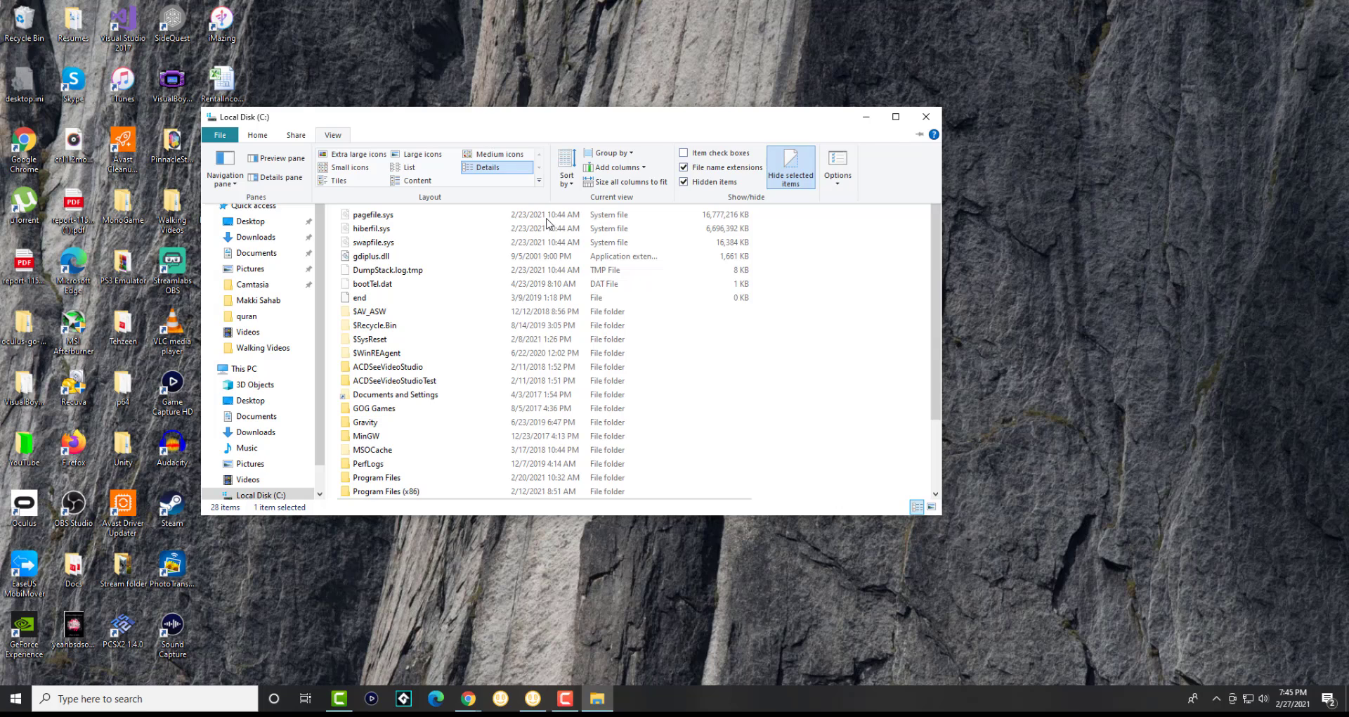
pyautogui.click(684, 182)
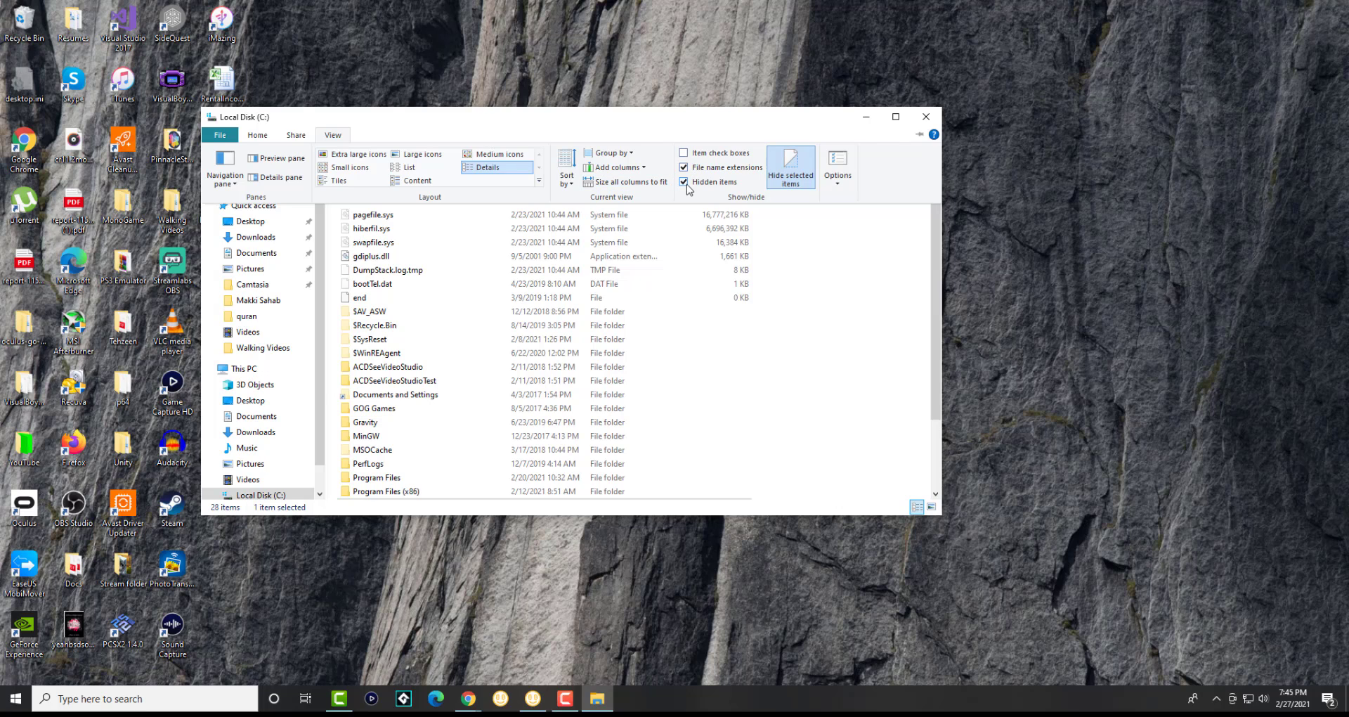
pyautogui.moveTo(688, 183)
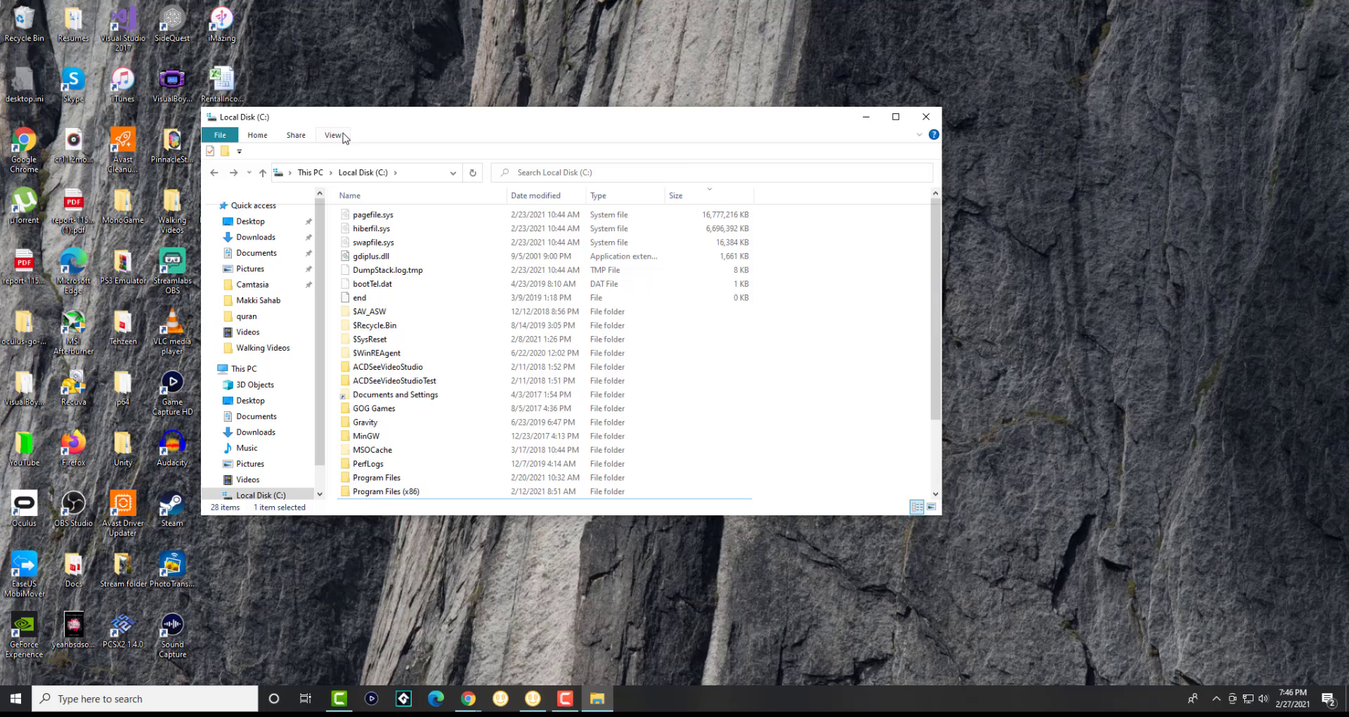
# Step: Reopen the View tab's show/hide settings to confirm Hidden items is still on
pyautogui.click(332, 134)
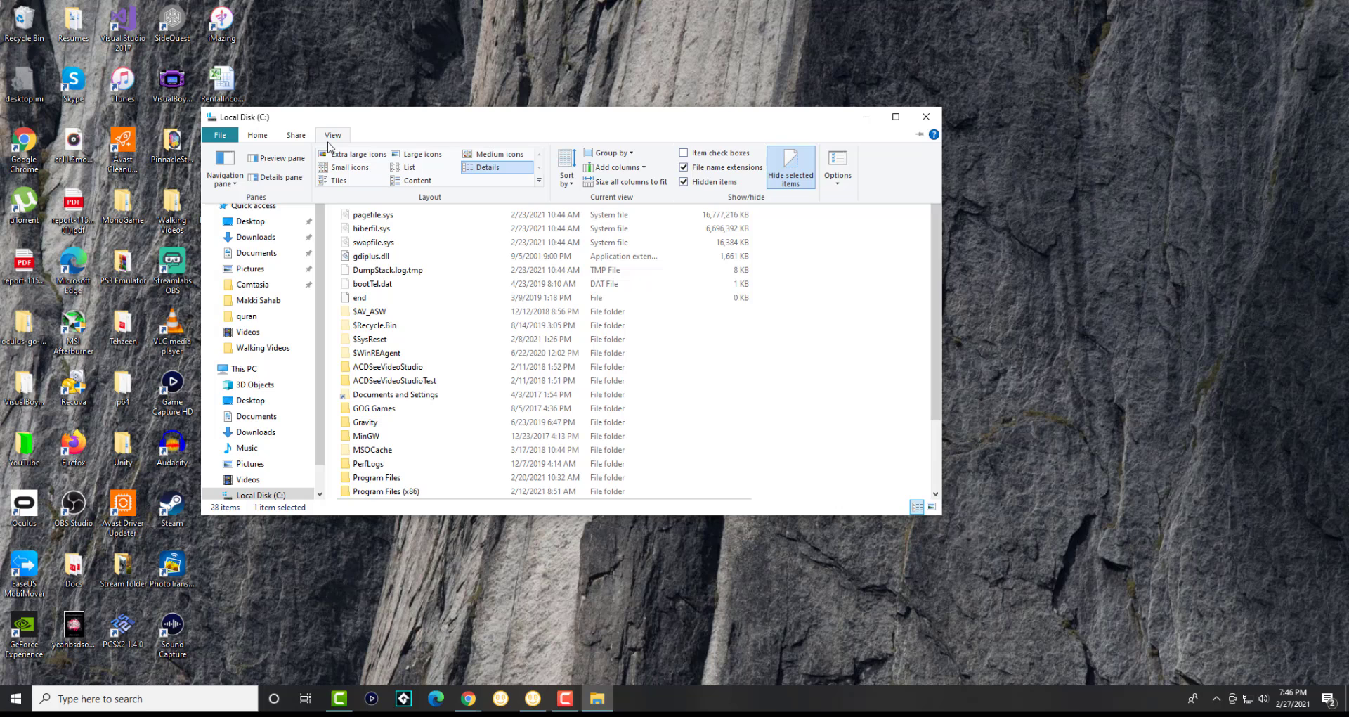
pyautogui.moveTo(715, 181)
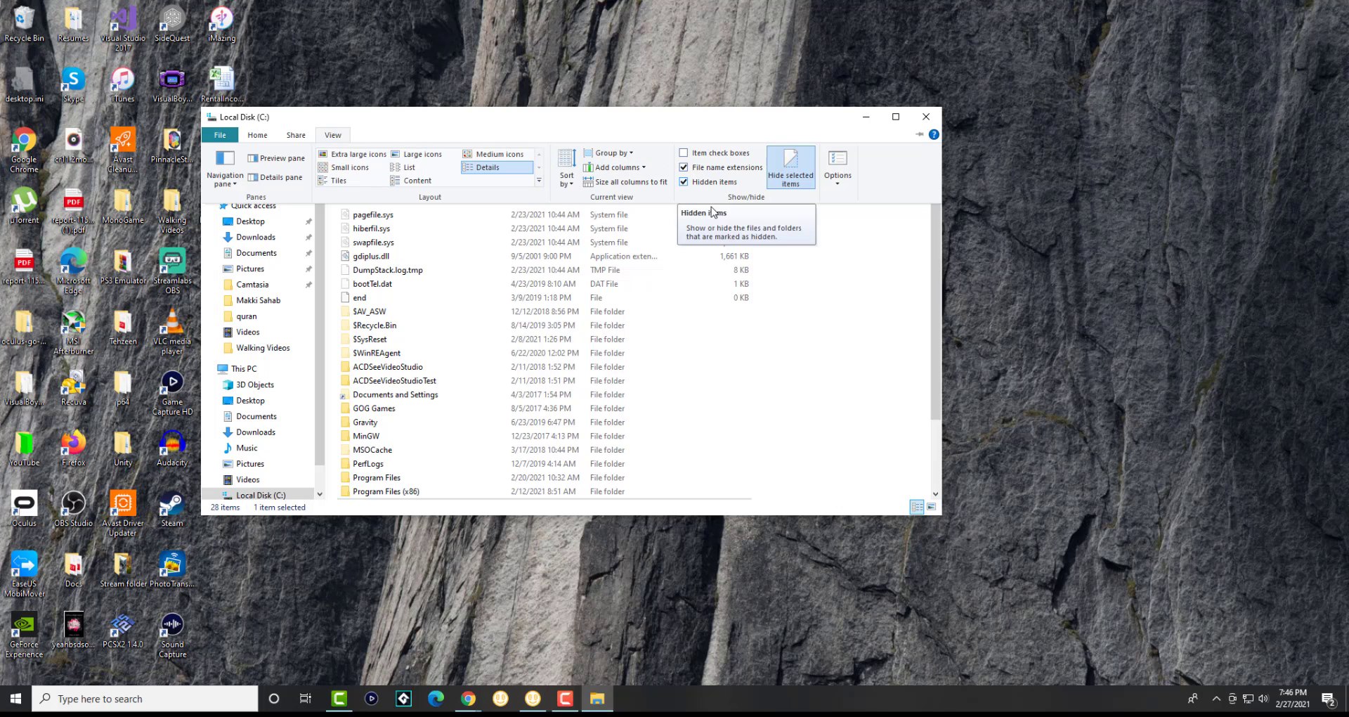